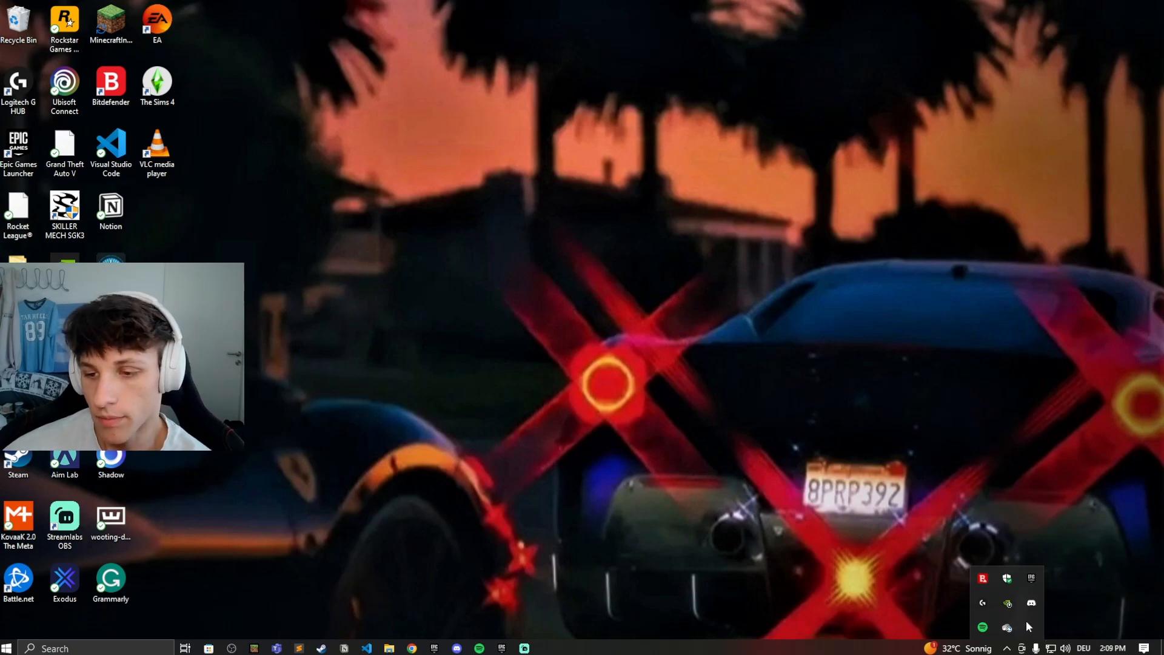
pyautogui.moveTo(1006, 627)
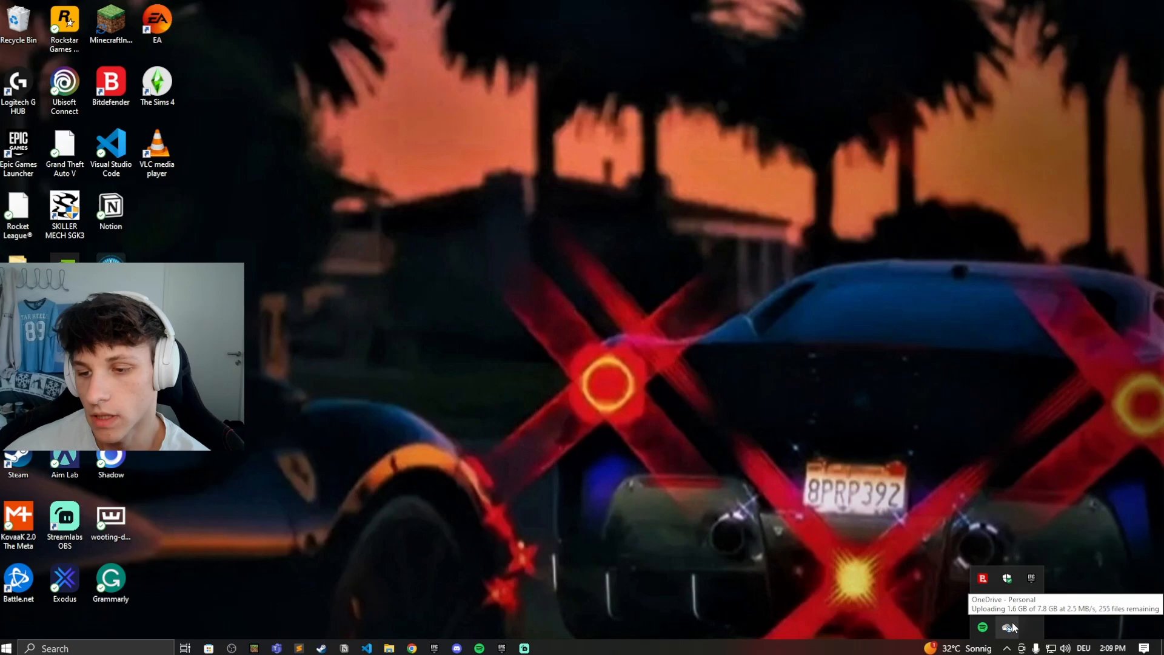
# - Open the OneDrive sync panel from the tray and its Help & Settings menu
pyautogui.click(1006, 628)
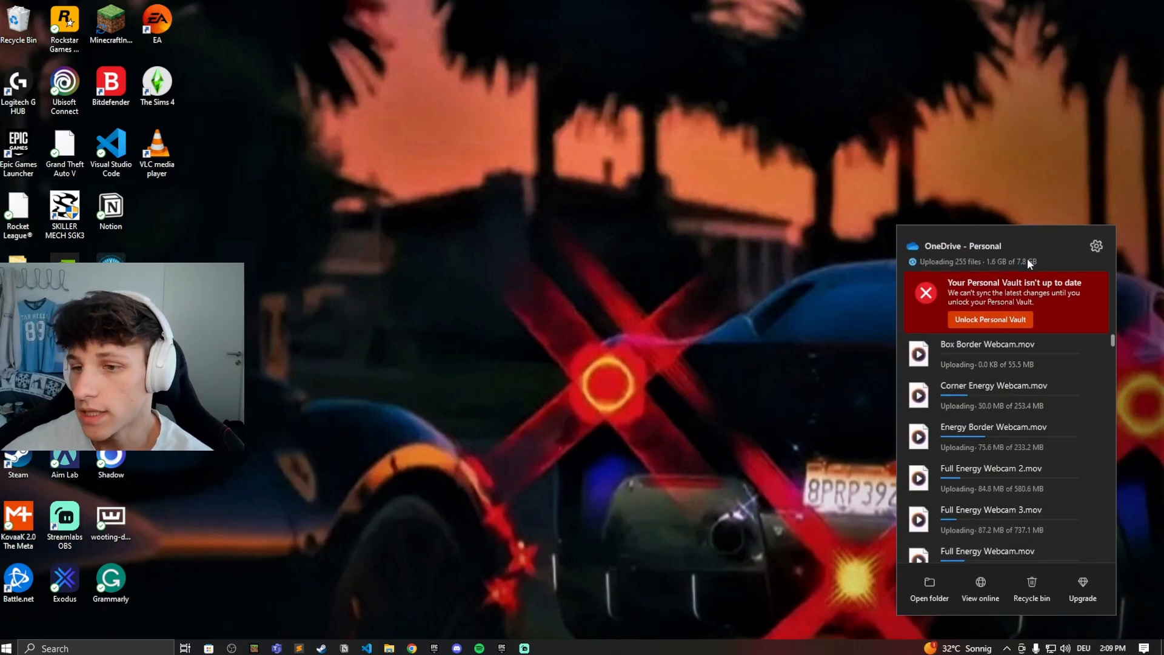
pyautogui.moveTo(1097, 246)
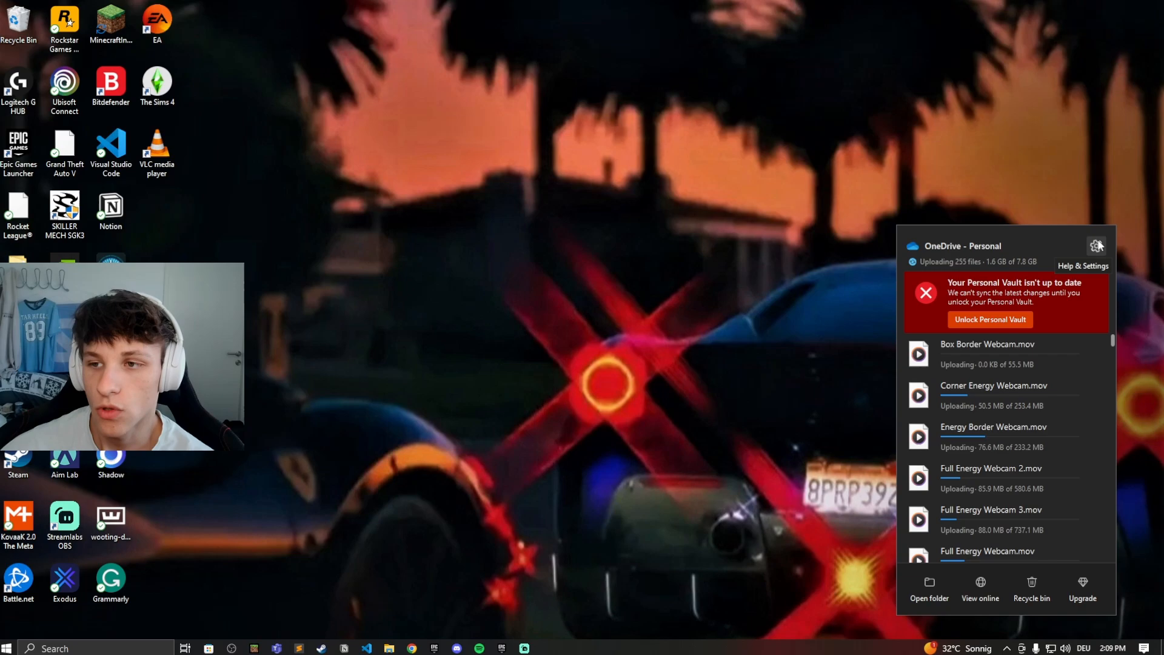
pyautogui.click(1096, 245)
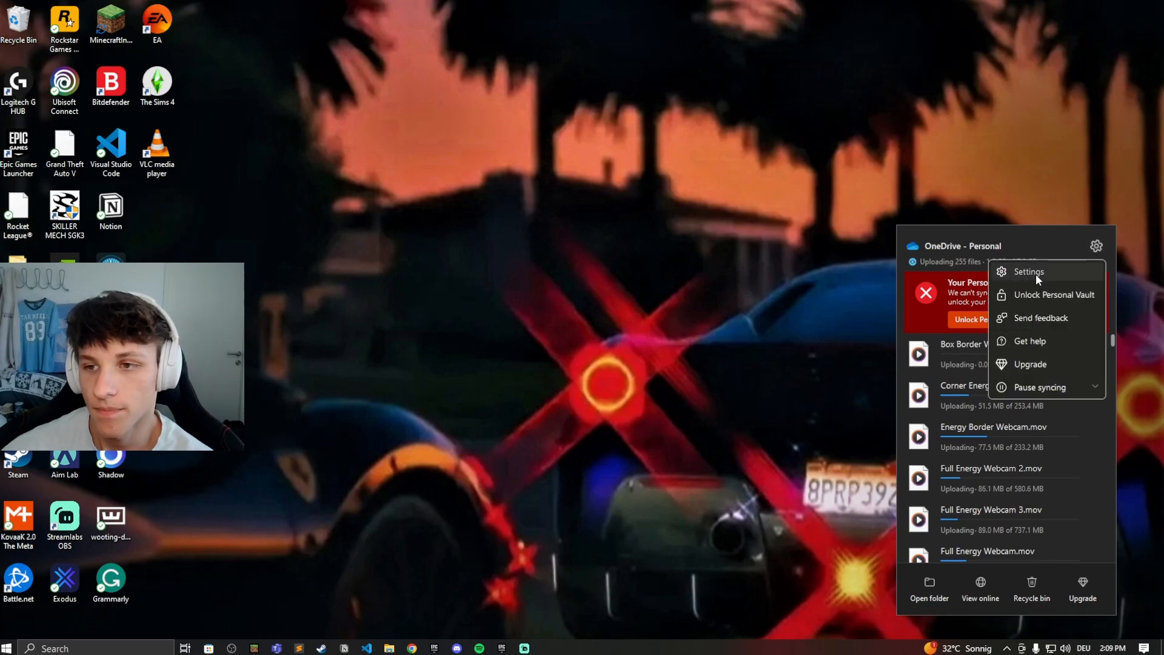
# - Choose Settings and move the OneDrive Settings window higher on screen
pyautogui.click(1028, 271)
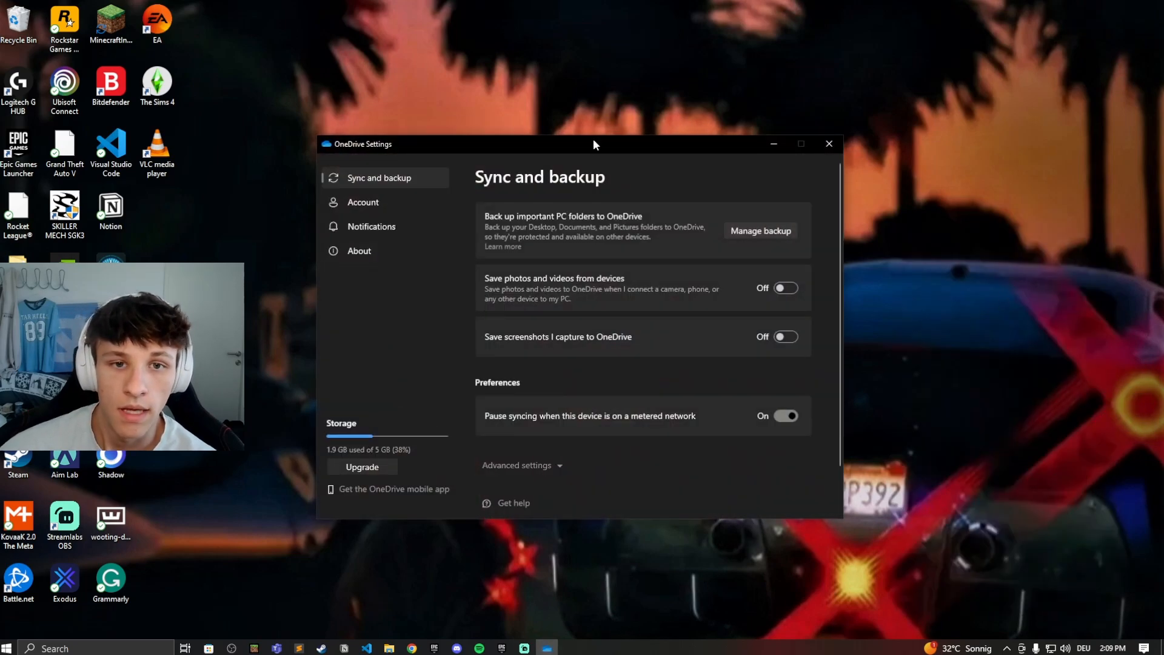
pyautogui.moveTo(594, 145); pyautogui.dragTo(549, 83)
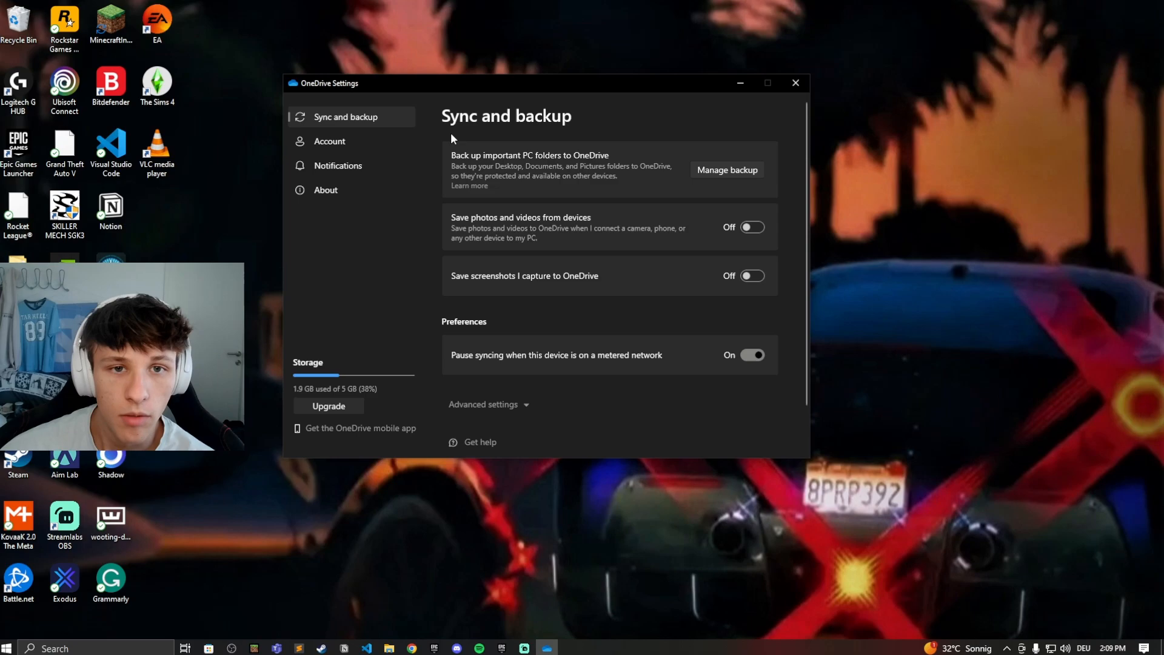
pyautogui.moveTo(345, 138)
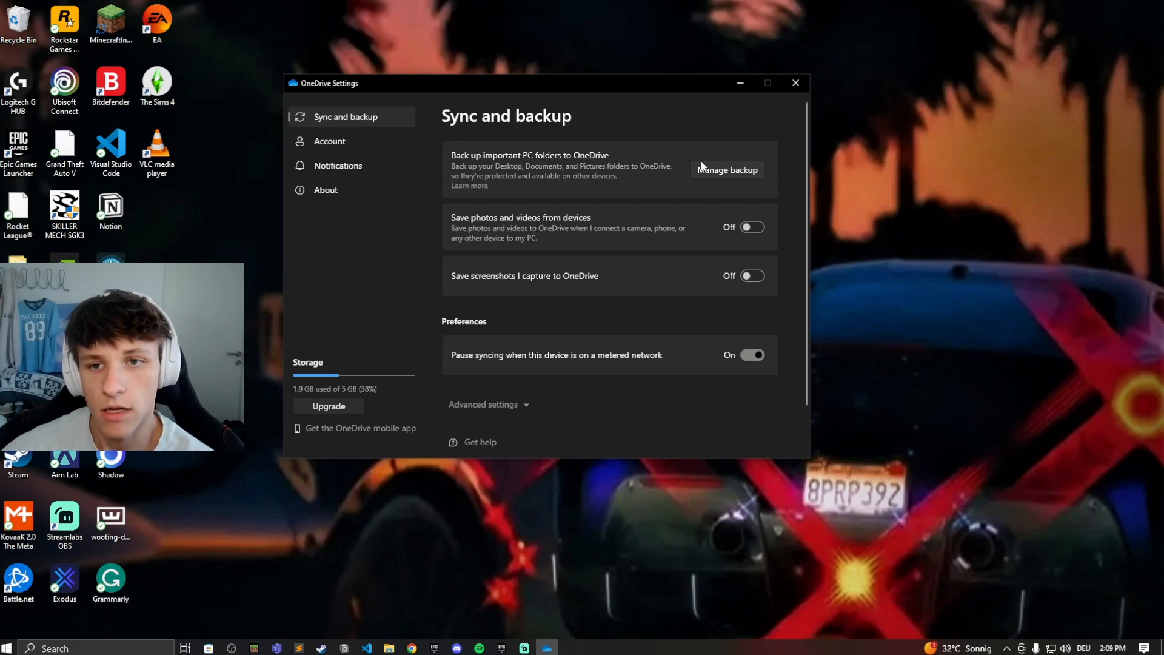
# - Under Manage backup, apply backup for Documents, Pictures and Desktop
pyautogui.click(727, 169)
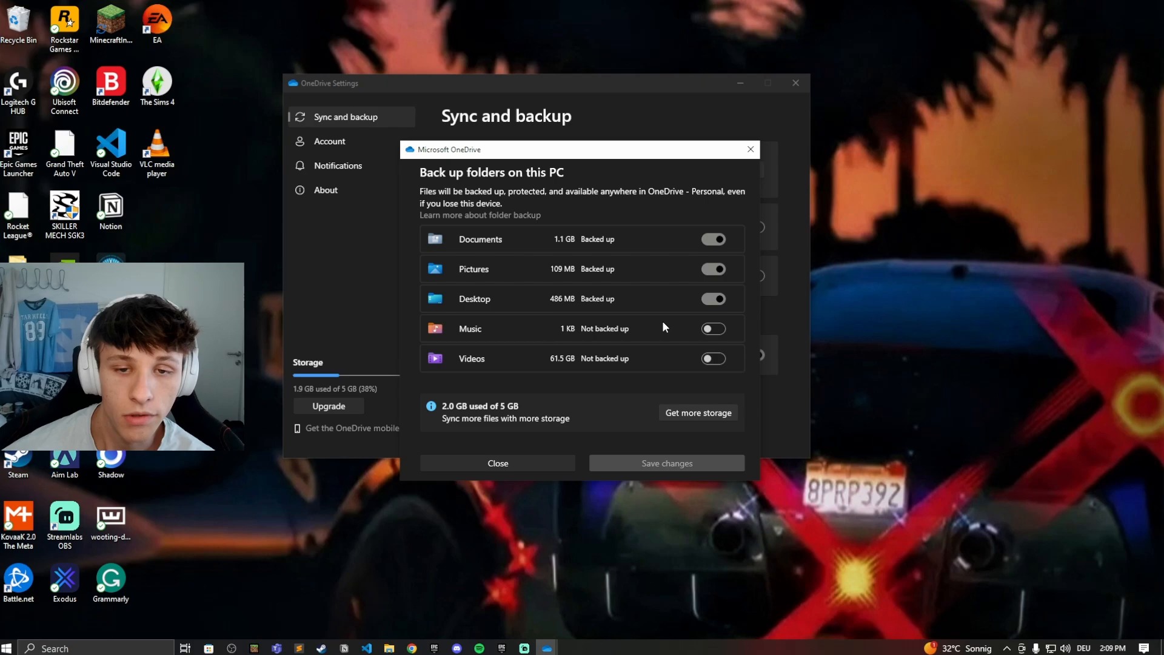
pyautogui.moveTo(487, 310)
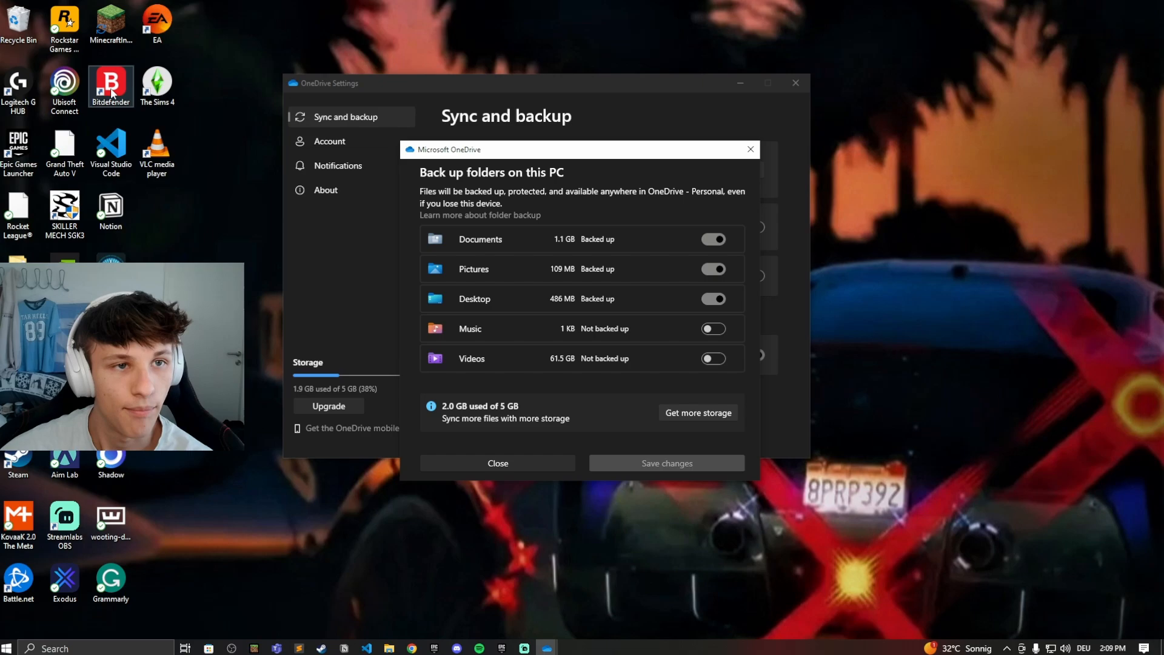
pyautogui.click(711, 269)
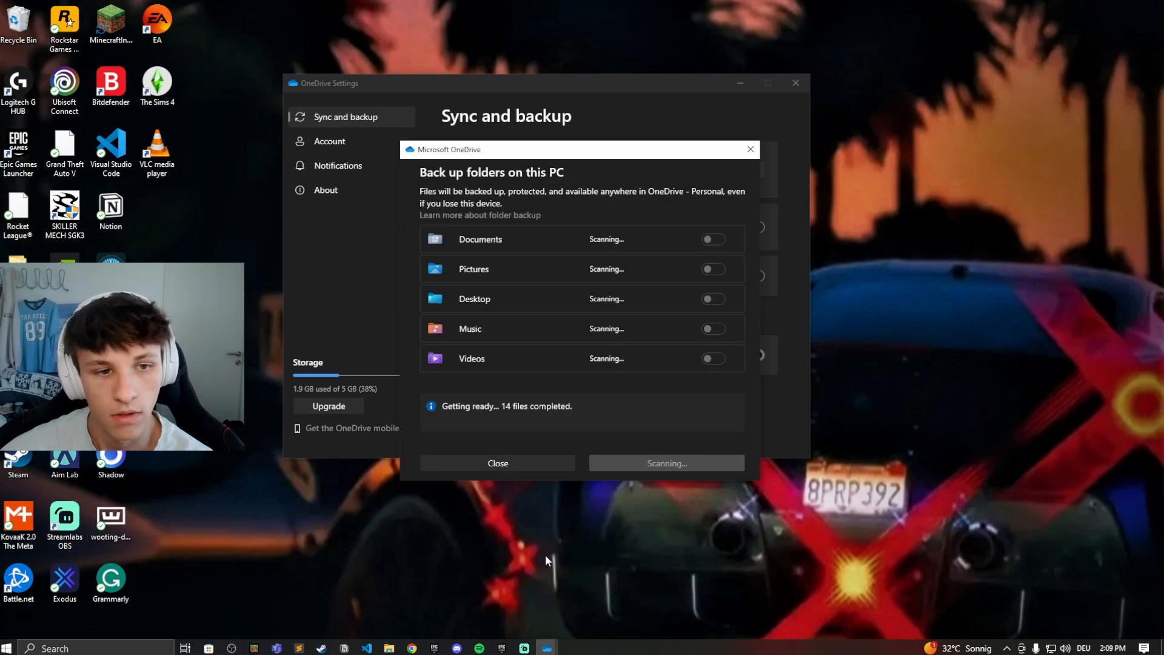
# - Close the backup dialog and switch OneDrive Settings to the Account page
pyautogui.click(497, 462)
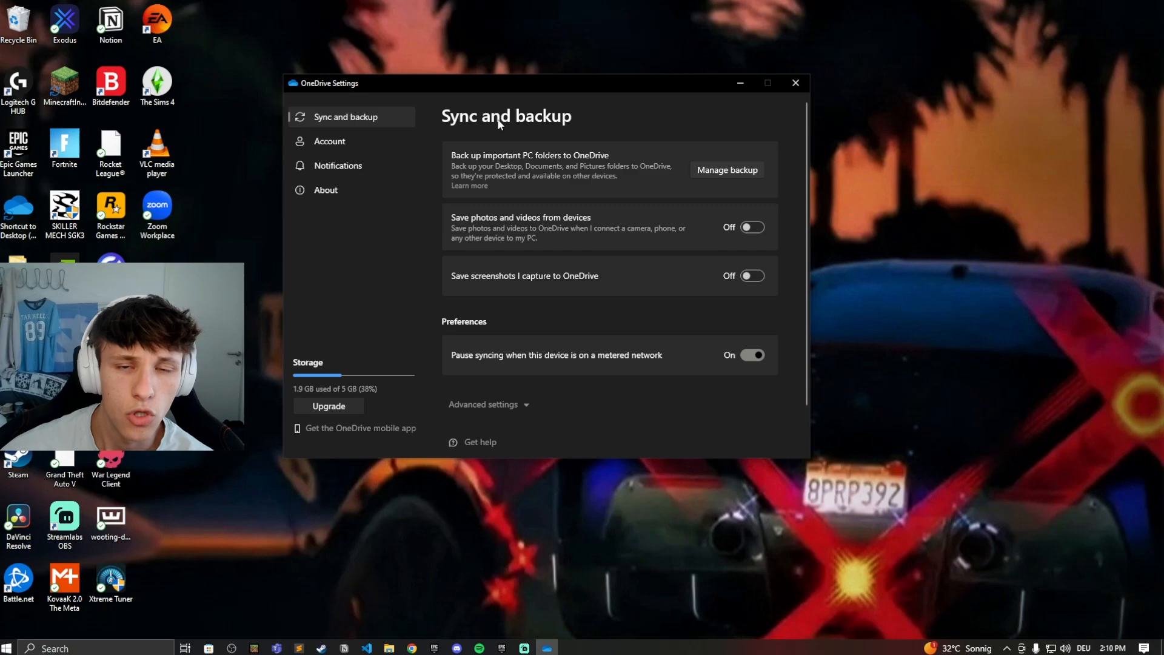
pyautogui.moveTo(460, 217)
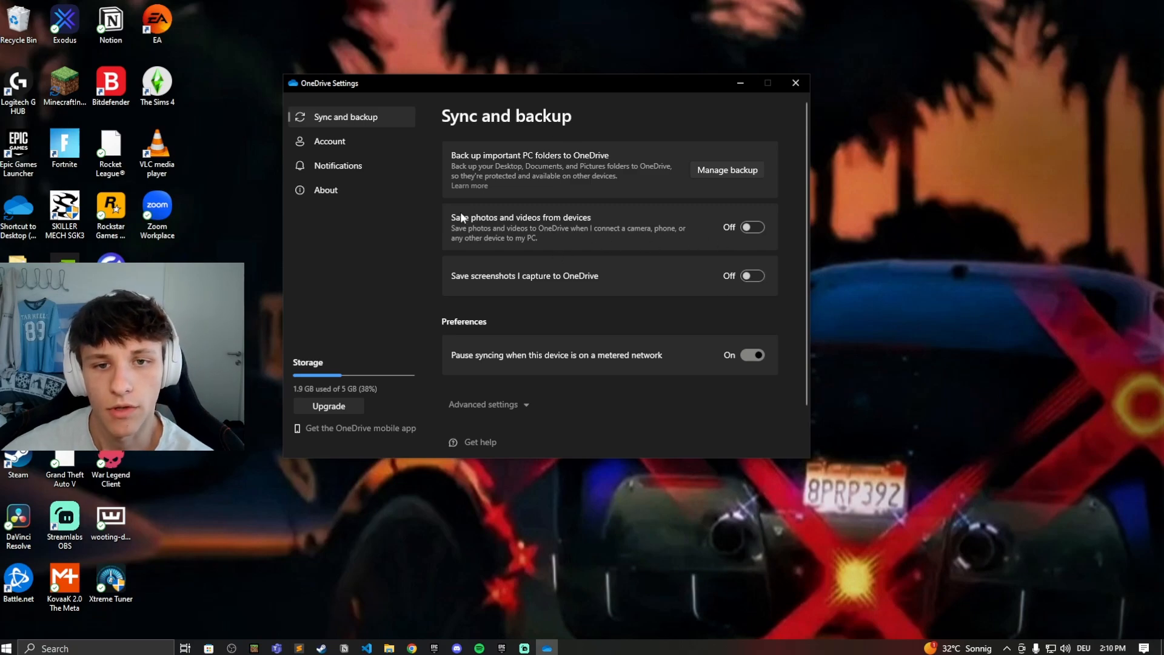
pyautogui.moveTo(737, 228)
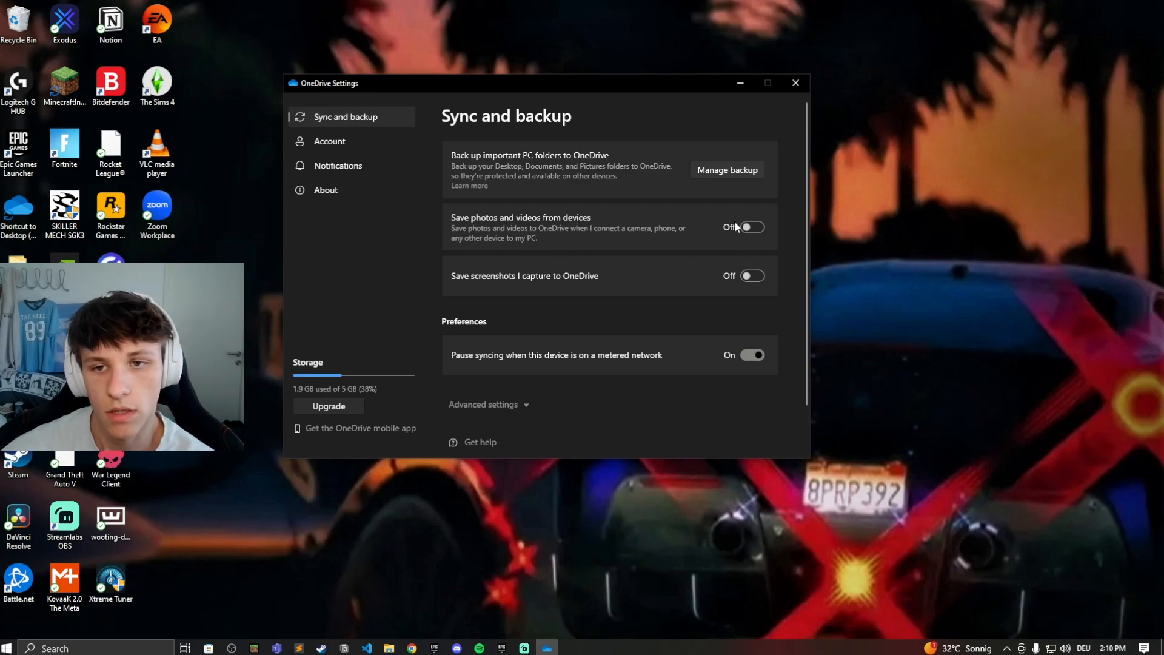
pyautogui.click(329, 141)
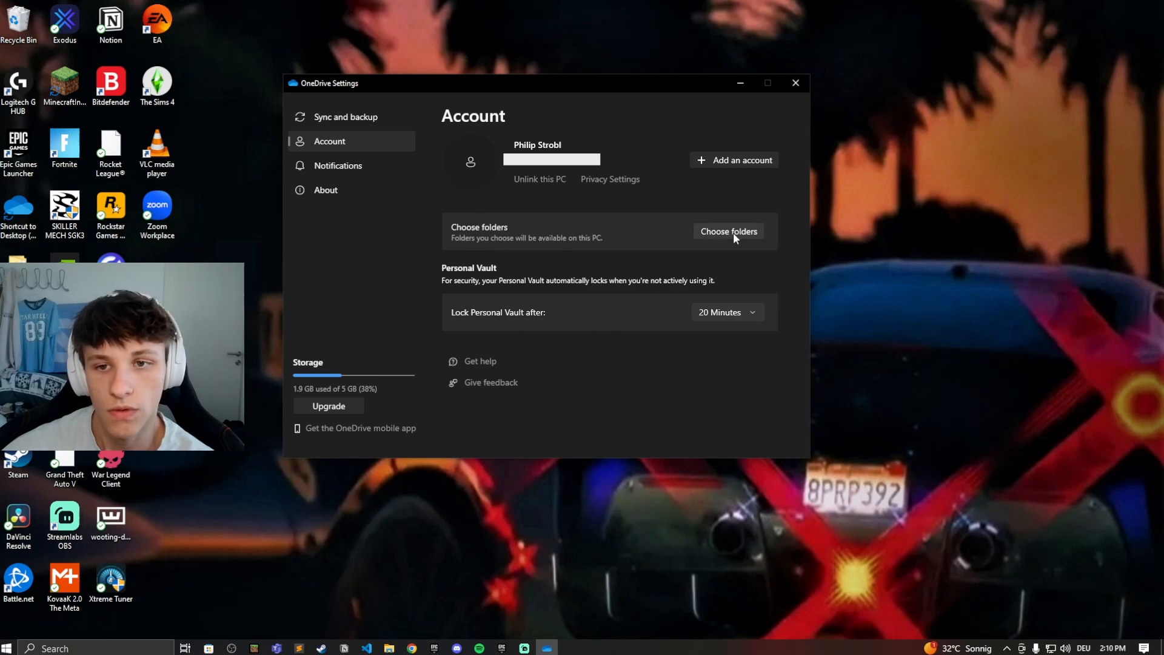
pyautogui.click(728, 231)
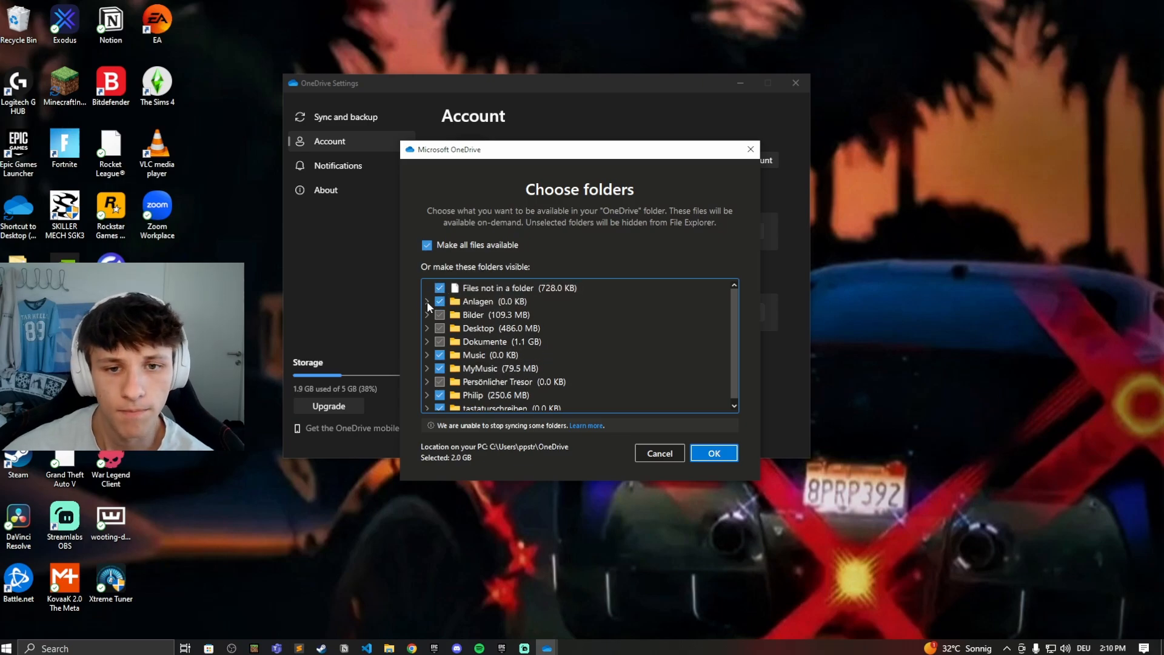
pyautogui.click(427, 301)
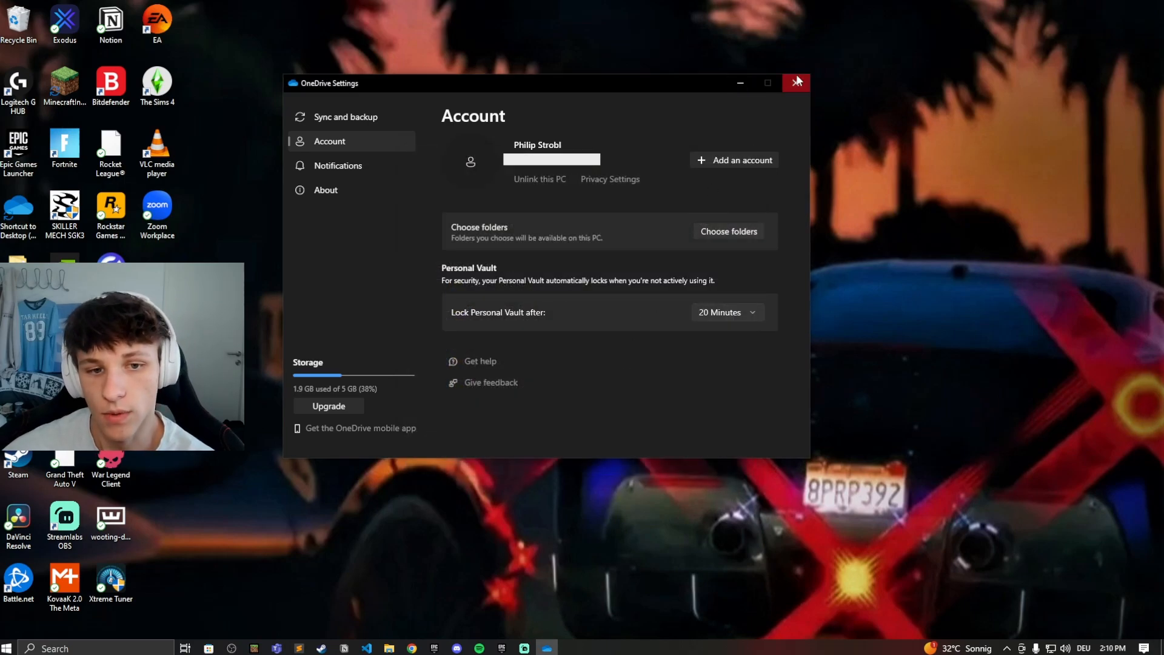
pyautogui.moveTo(797, 80)
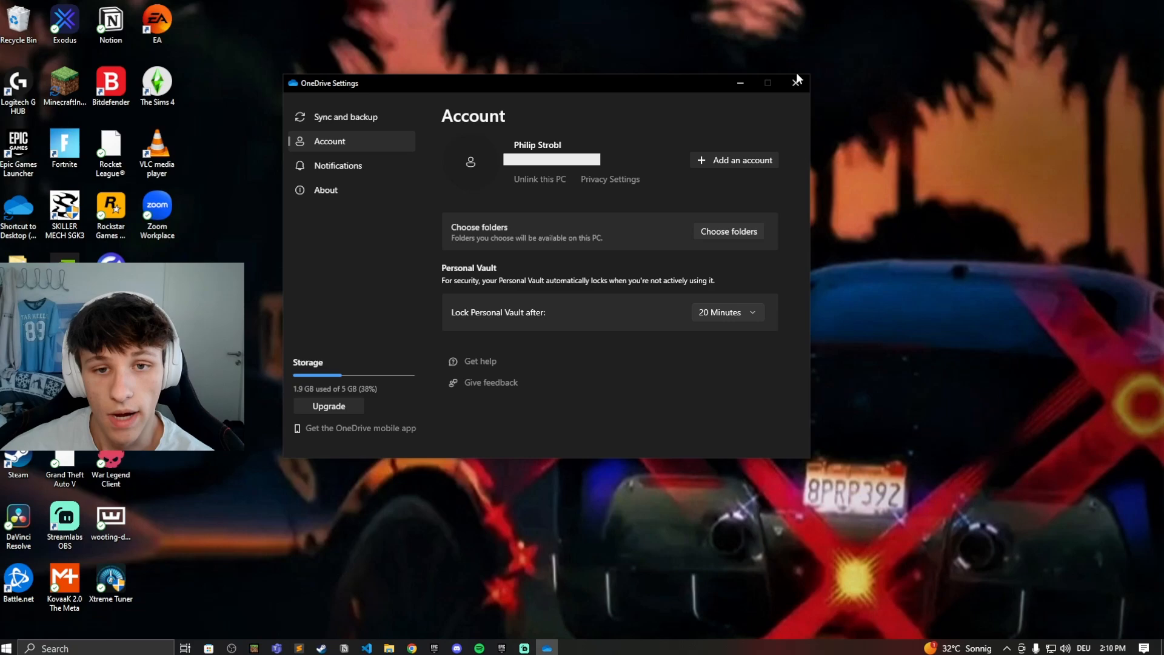
# - Close OneDrive Settings and scroll through the OneDrive - Personal folder's 16 items
pyautogui.click(797, 82)
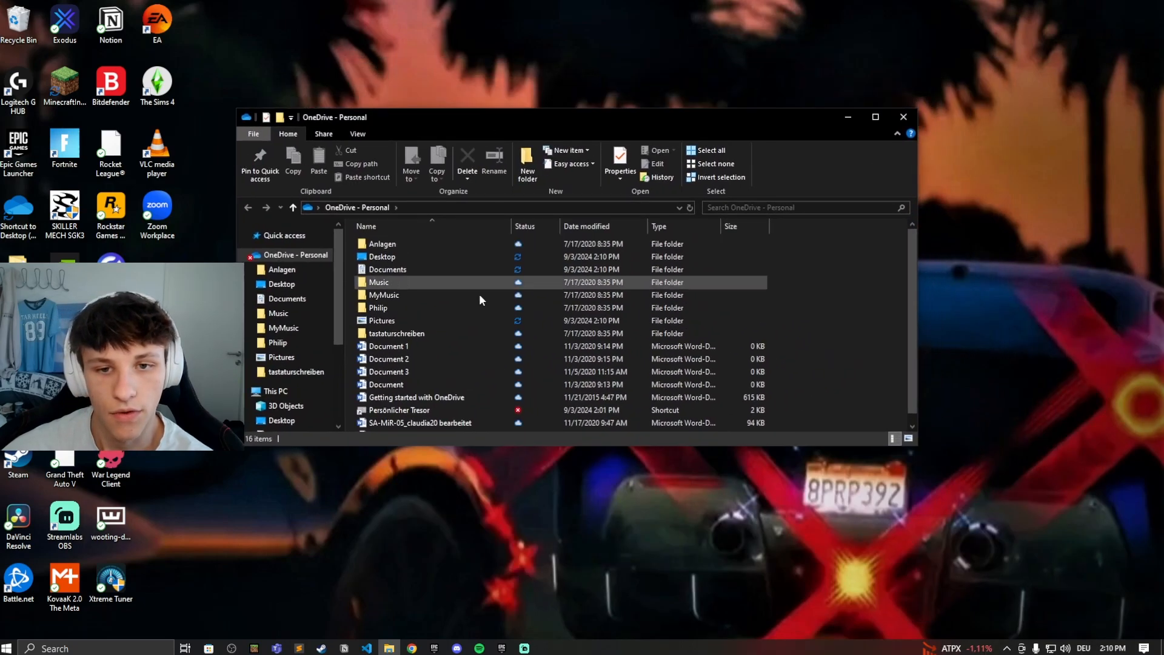
pyautogui.scroll(-3)
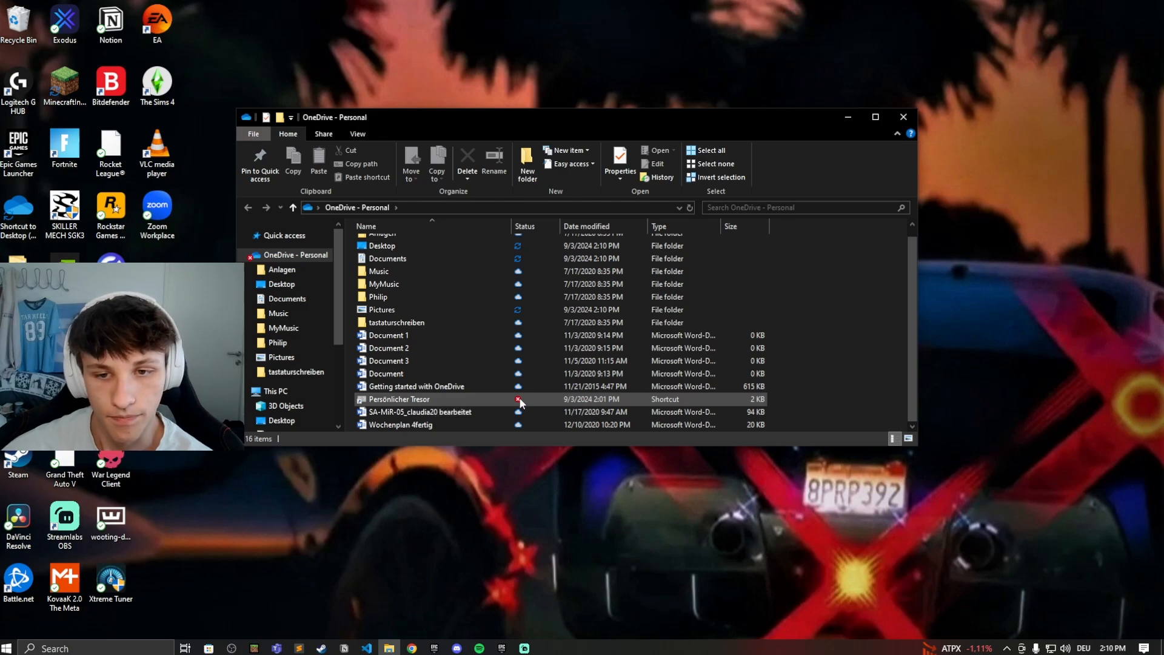
# - Open the Persönlicher Tresor (Personal Vault) folder
pyautogui.doubleClick(399, 398)
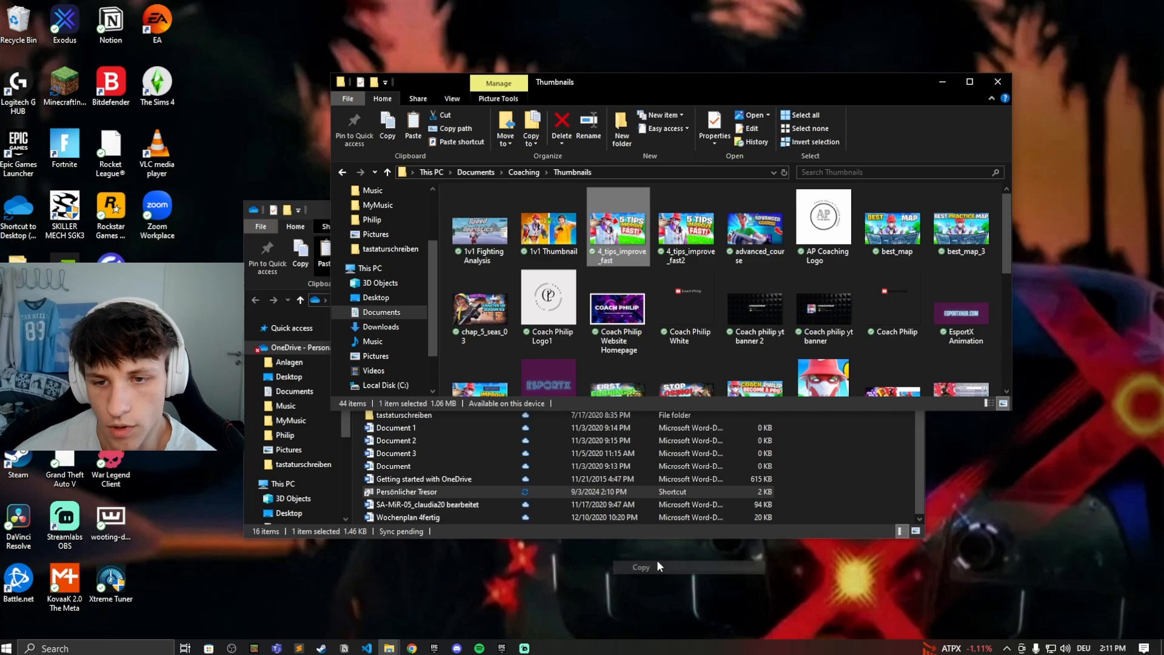
# - Drop 4_tips_improve_fast into Persönlicher Tresor, then bring Thumbnails back to front
pyautogui.doubleClick(406, 491)
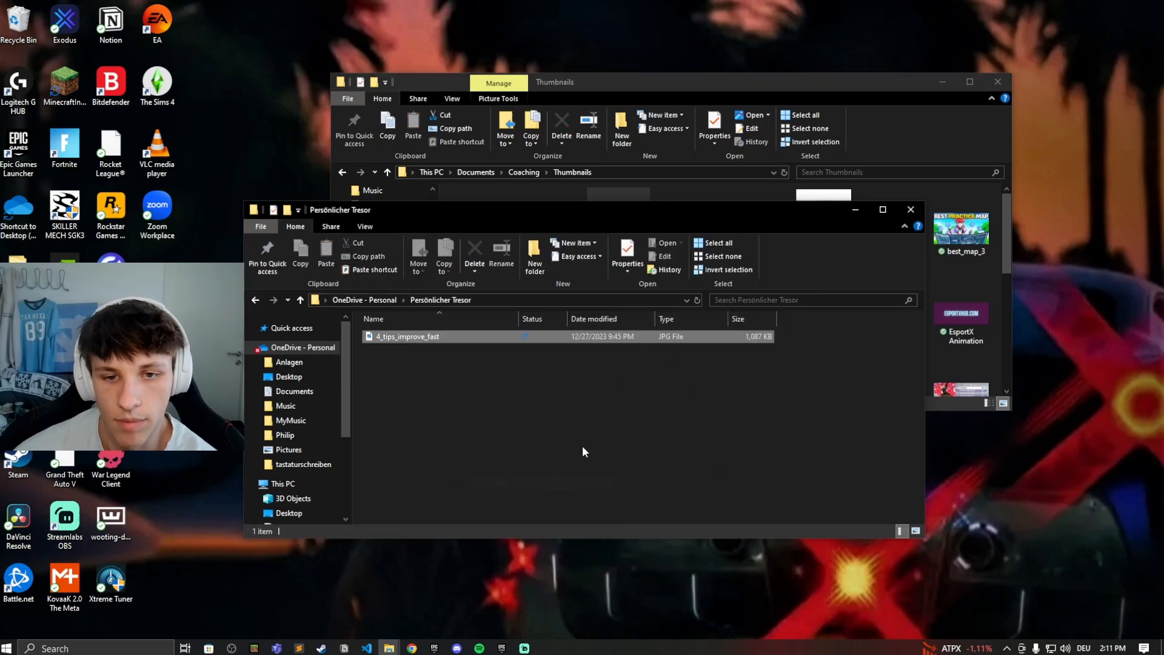
pyautogui.click(406, 337)
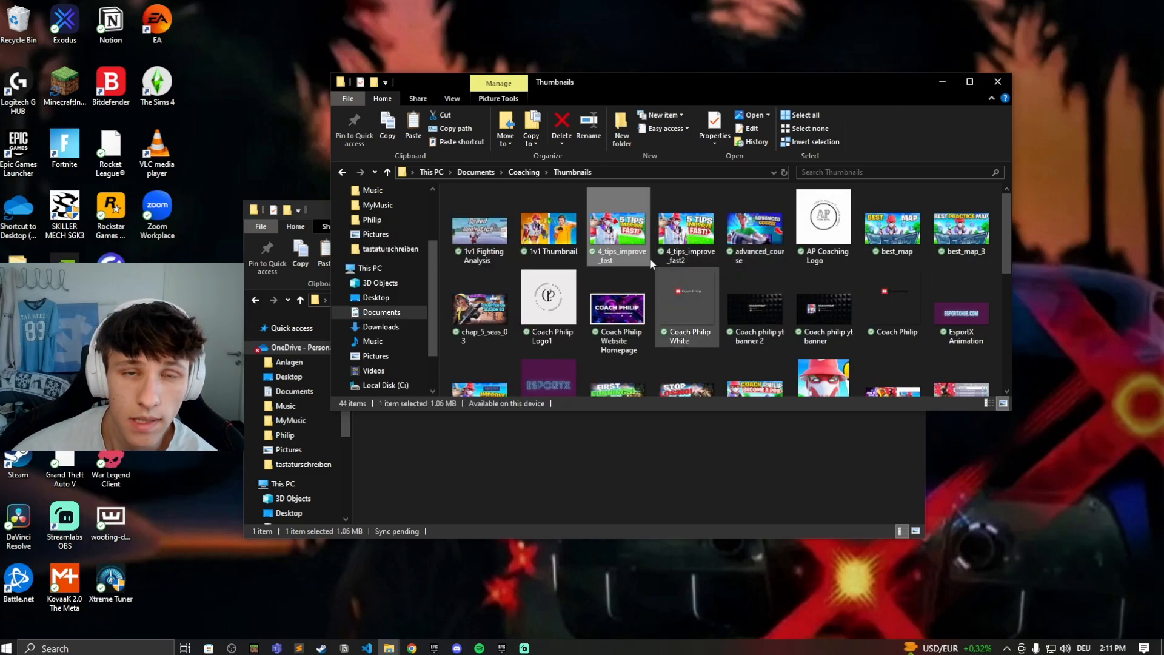
pyautogui.moveTo(616, 260)
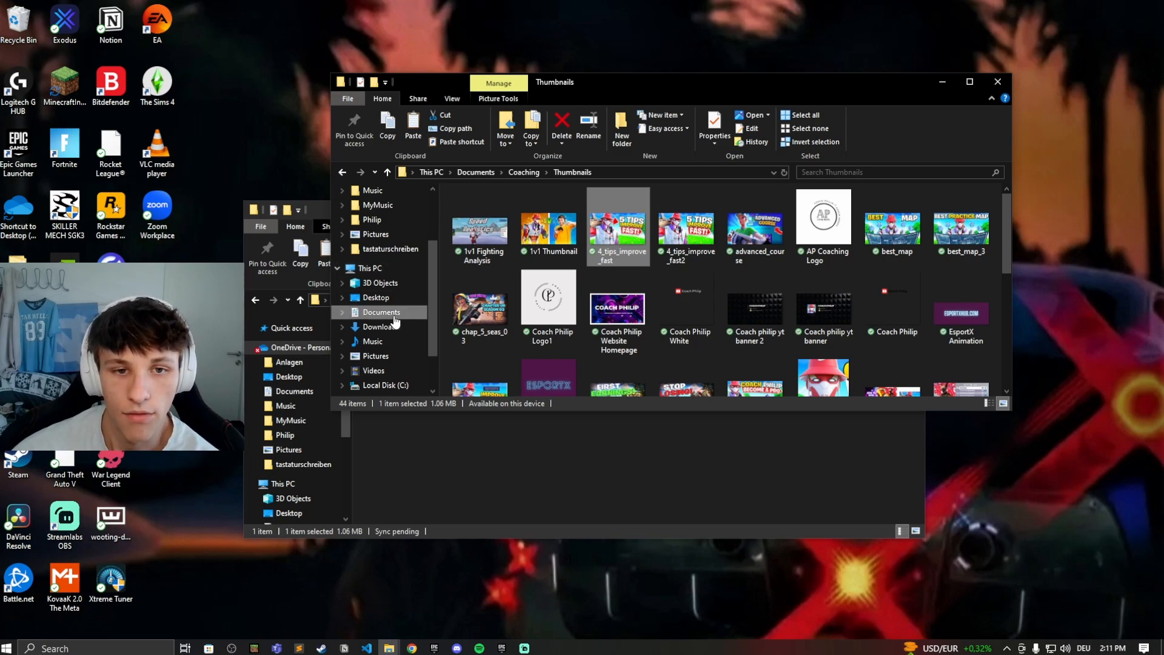
pyautogui.moveTo(397, 327)
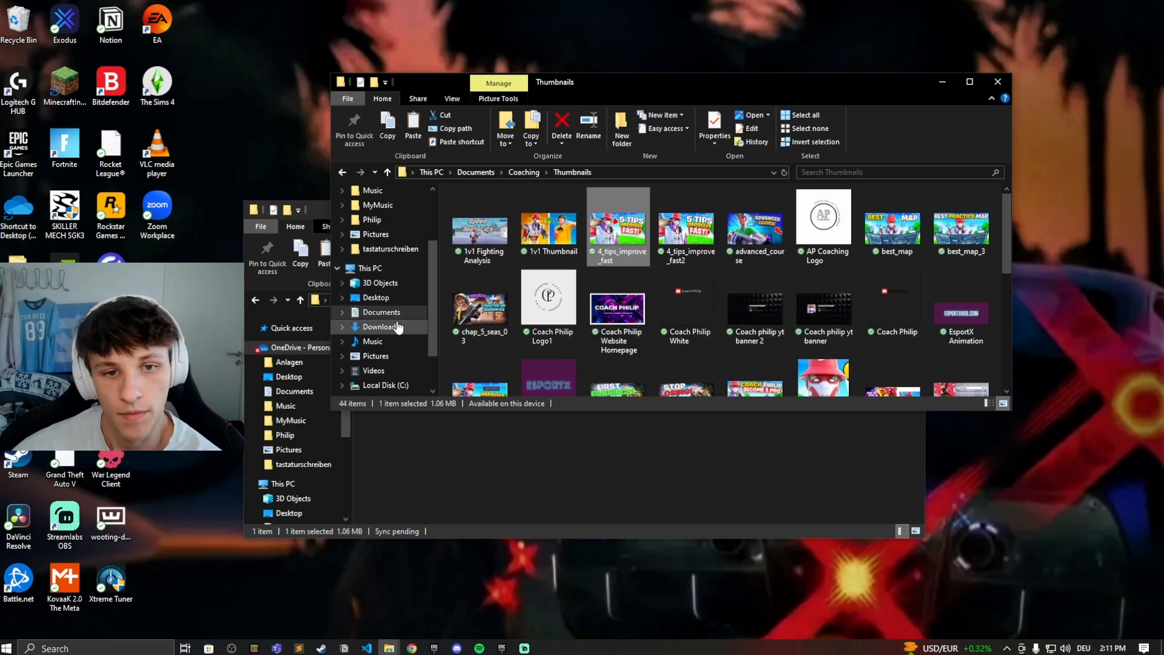